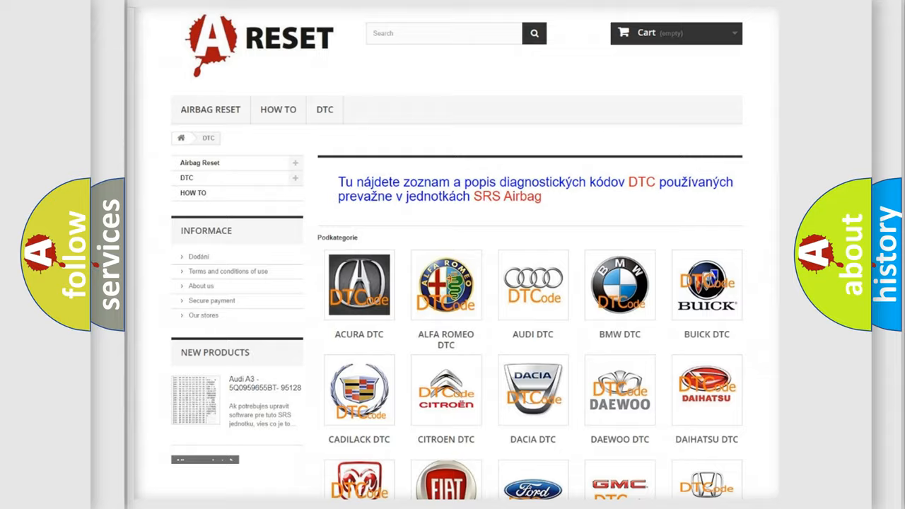
# Open the Jeep DTC category and scroll its airbag code list down to the B1xxx codes.
pyautogui.scroll(-3)
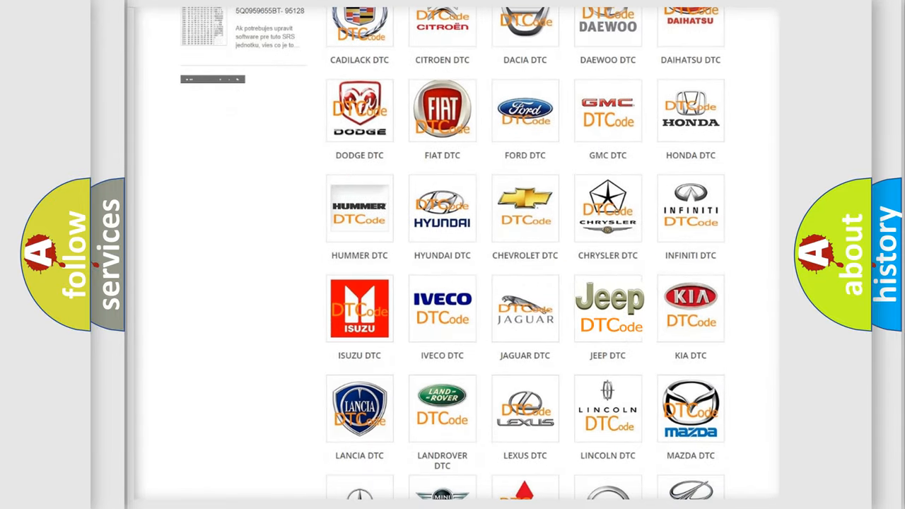
pyautogui.click(607, 308)
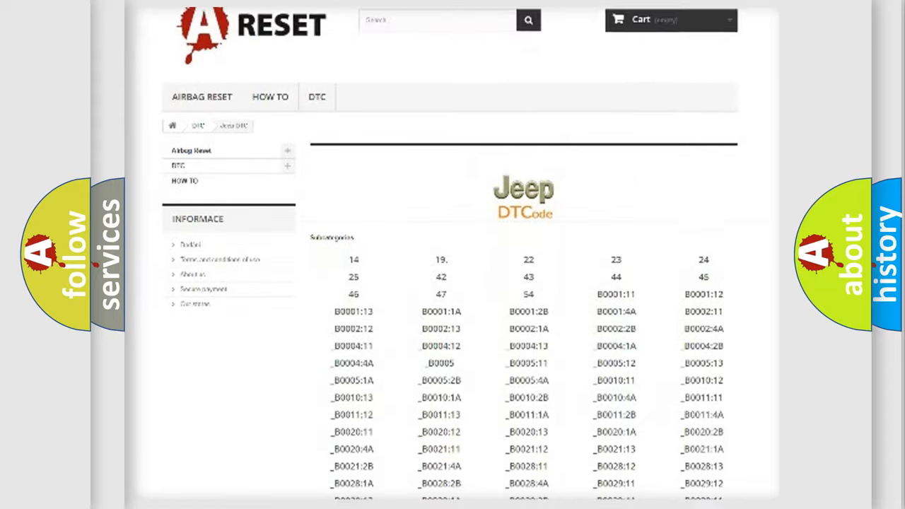
pyautogui.scroll(-3)
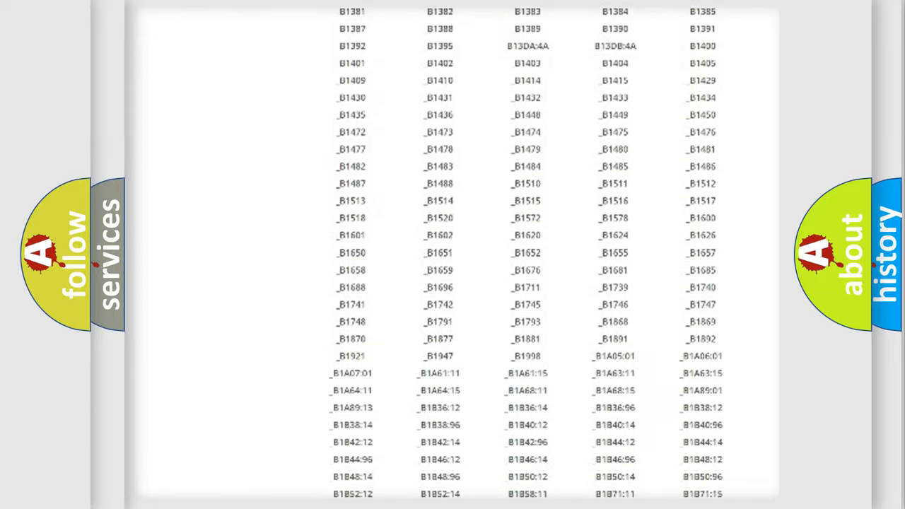